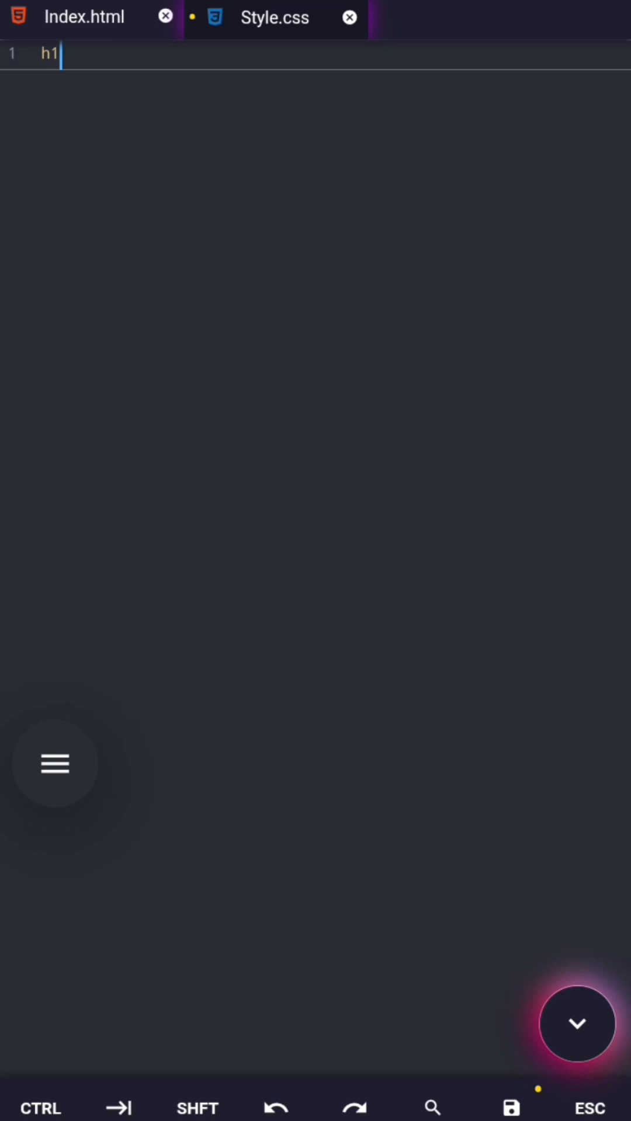
- Replace the h1 selector with a p rule and empty curly braces, removing the stray brace
text(p)
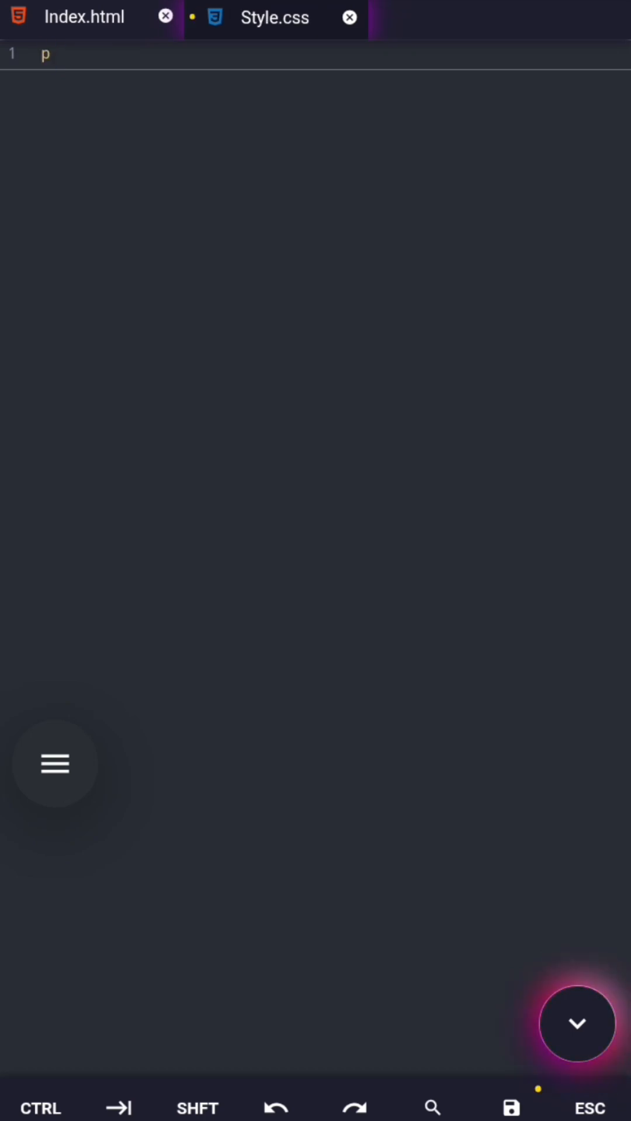
text({})
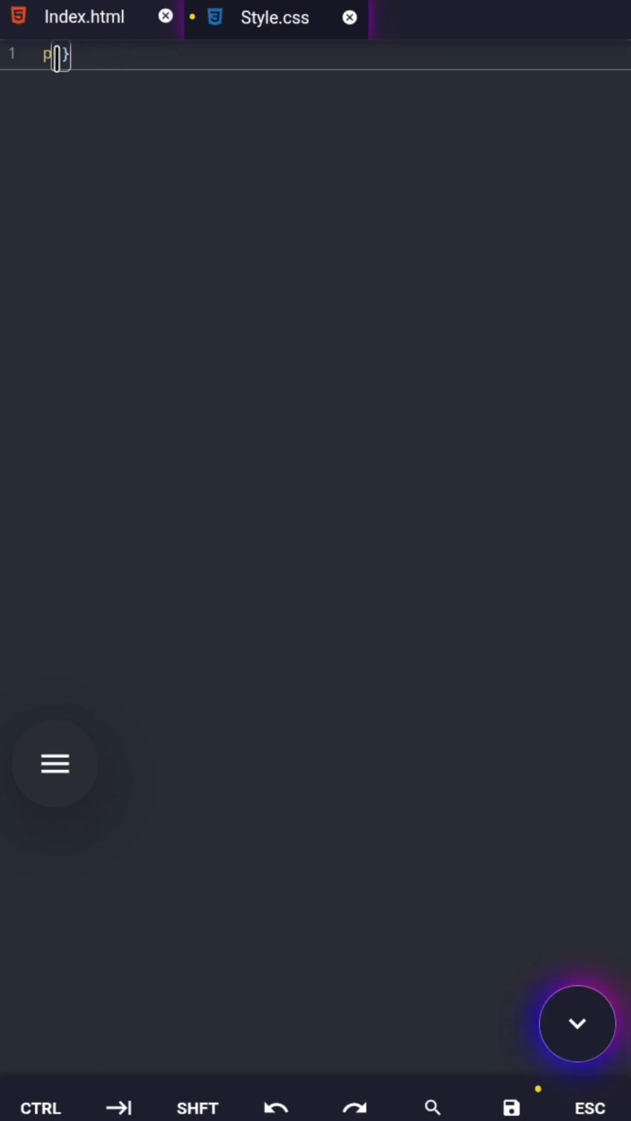
text({)
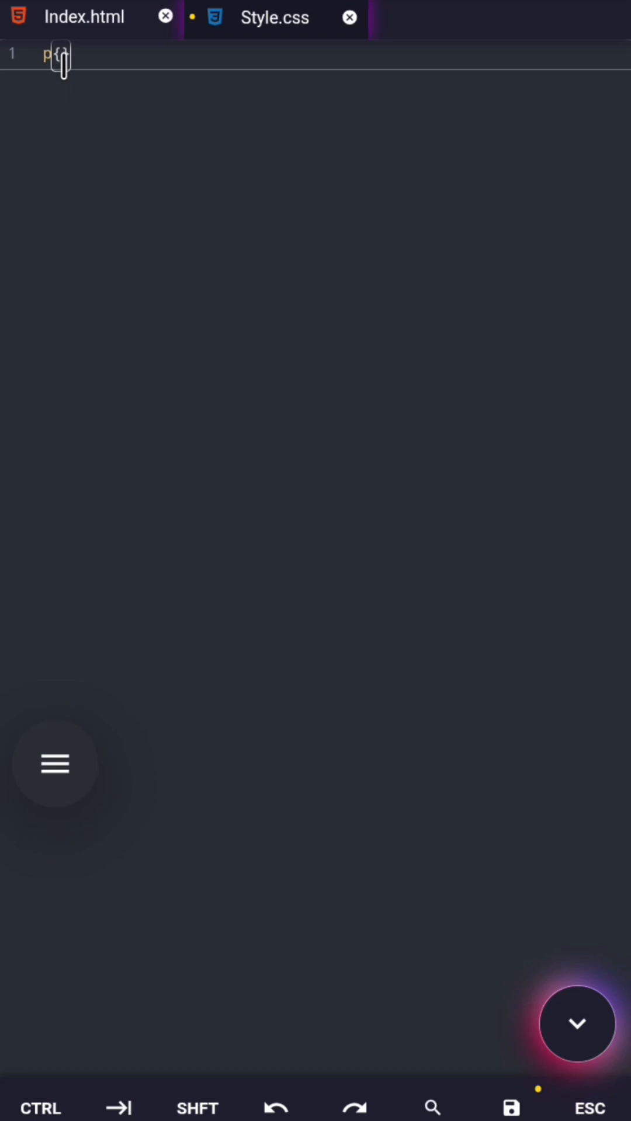
key(Backspace)
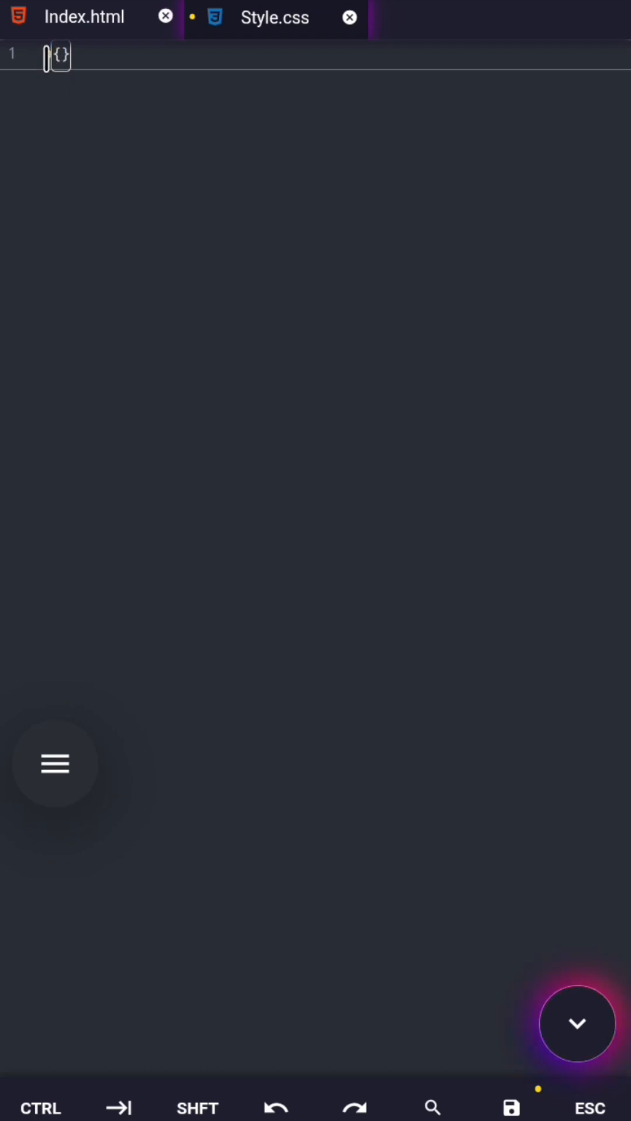
text(p)
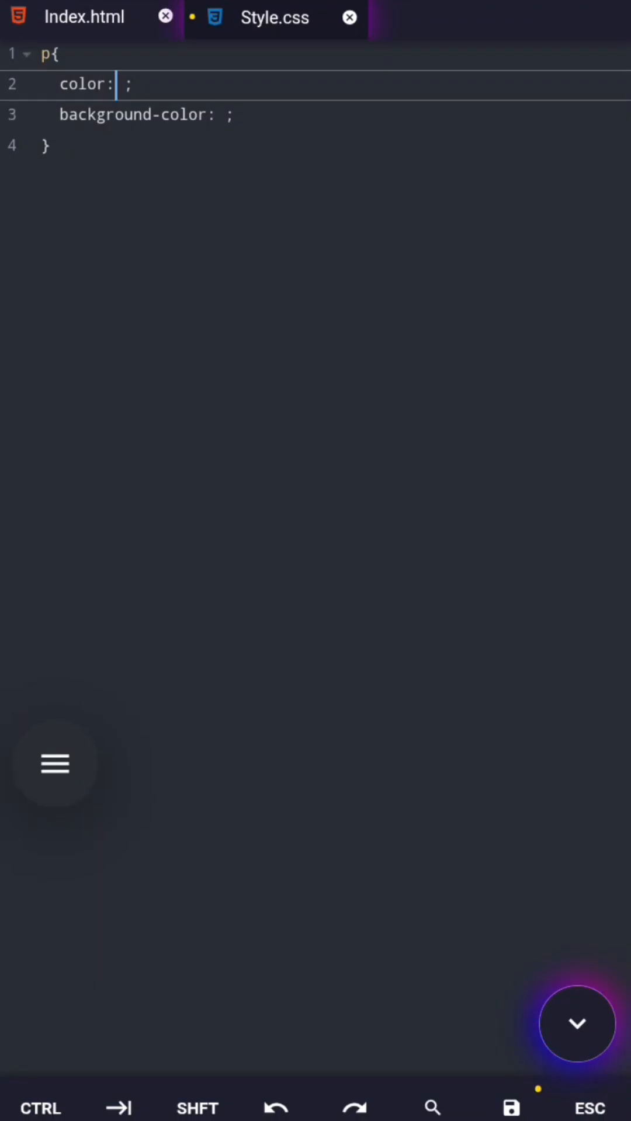
- Fill the p rule with color: yellow and background-color: black
text(yellow)
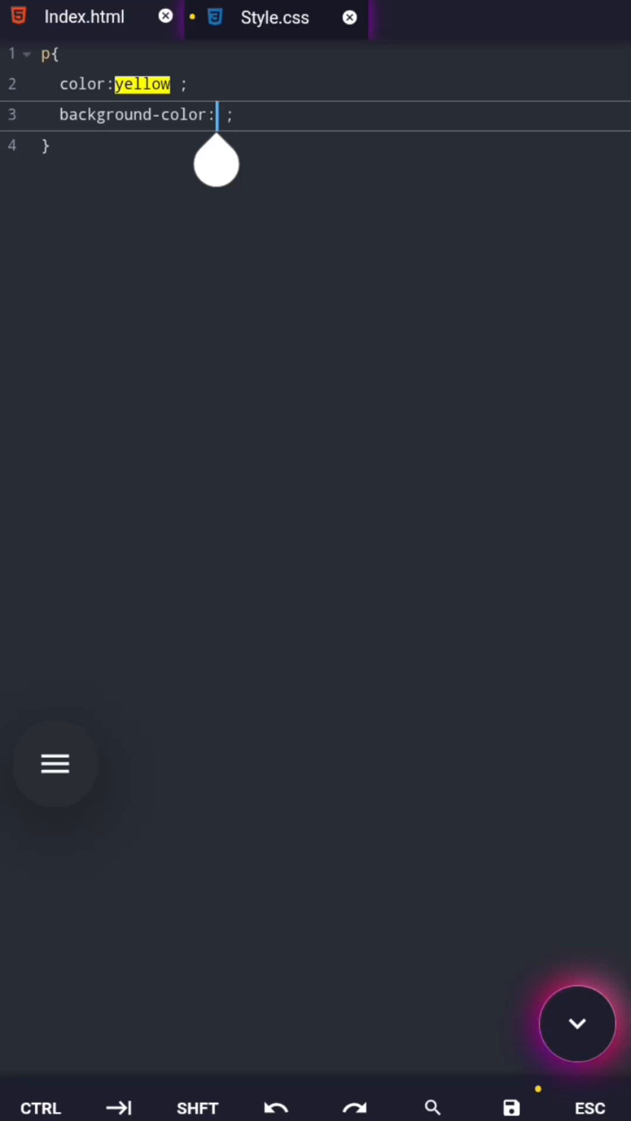
text(black)
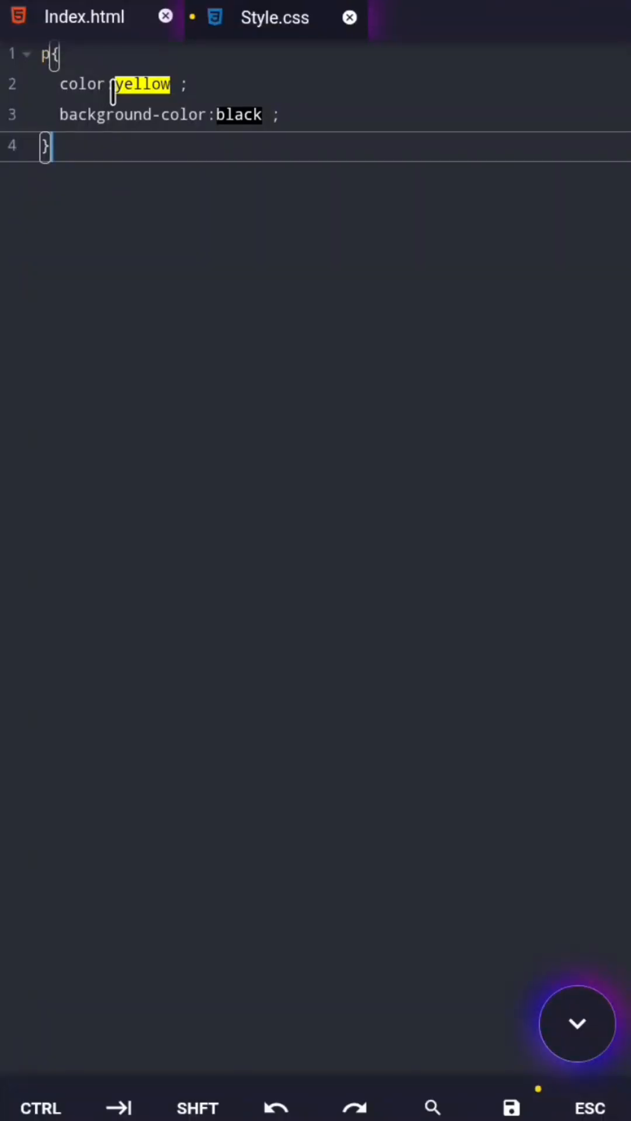